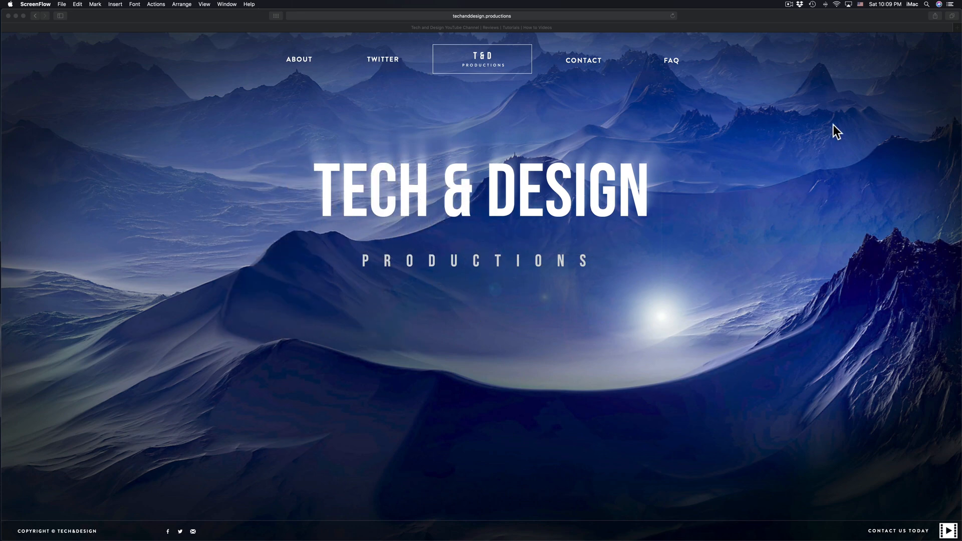
pyautogui.moveTo(958, 10)
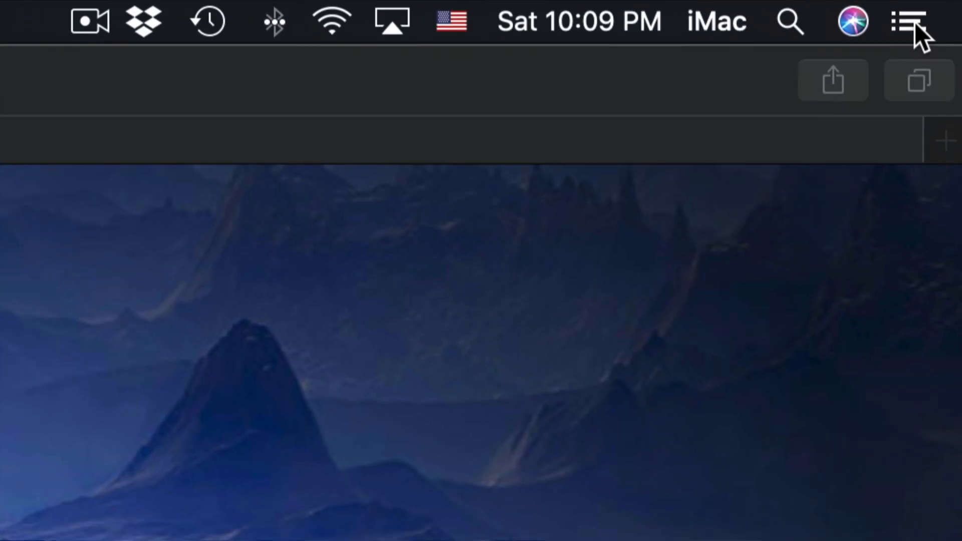
# Turn Do Not Disturb on in Notification Center and switch to the Today overview
pyautogui.click(908, 22)
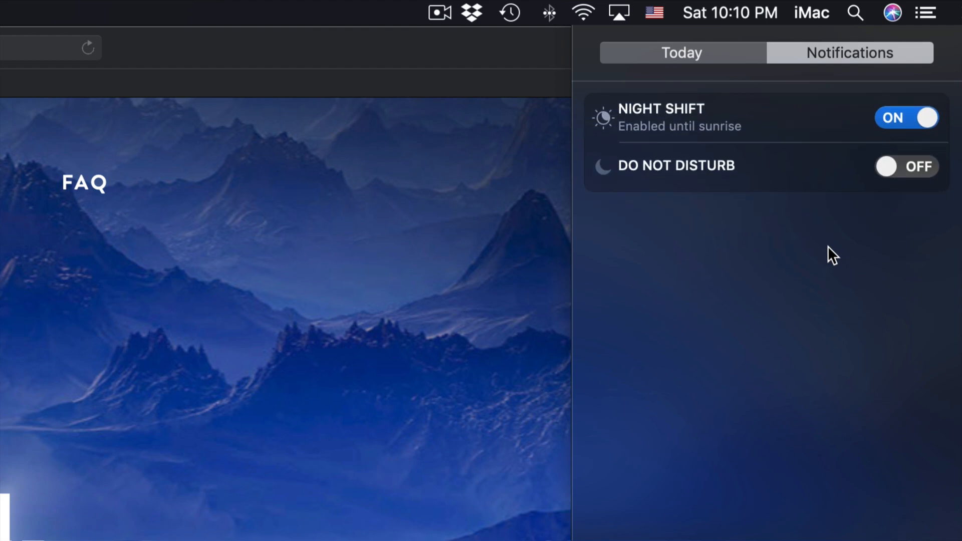
pyautogui.click(906, 166)
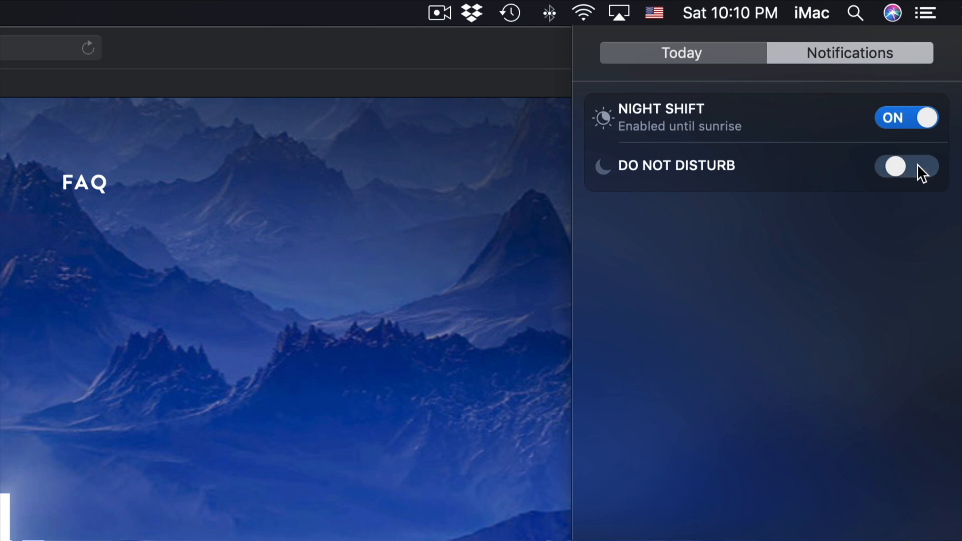
pyautogui.click(907, 166)
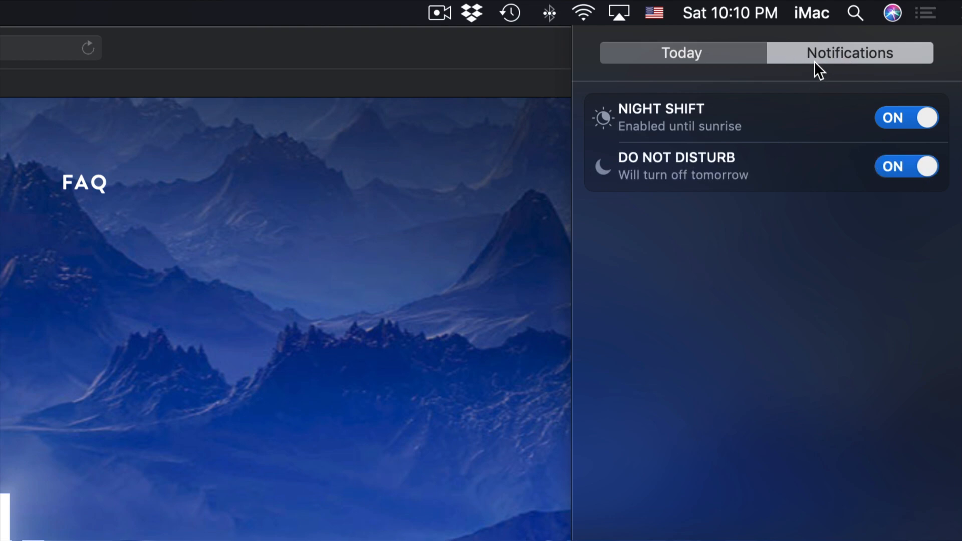
pyautogui.click(682, 52)
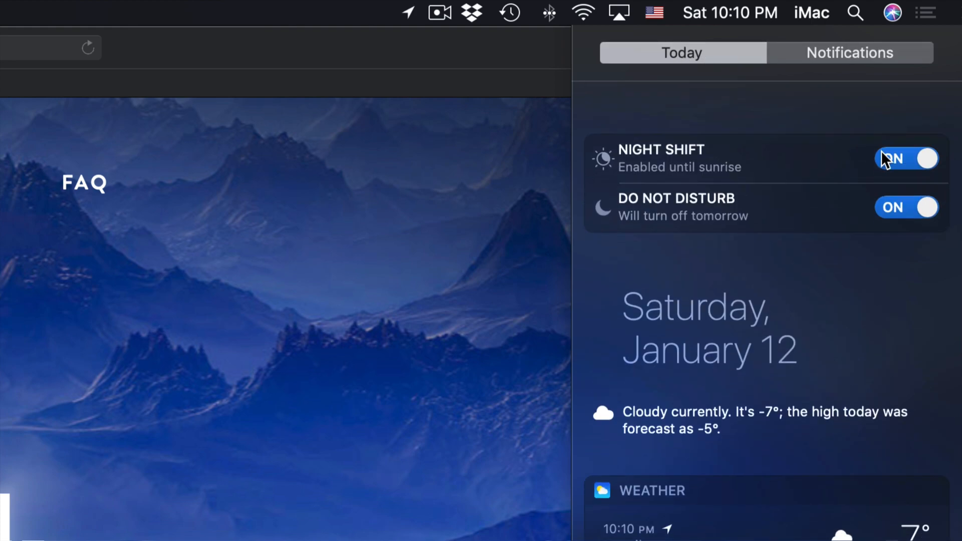
# Toggle Do Not Disturb off and back on, then return to the Notifications view
pyautogui.scroll(-3)
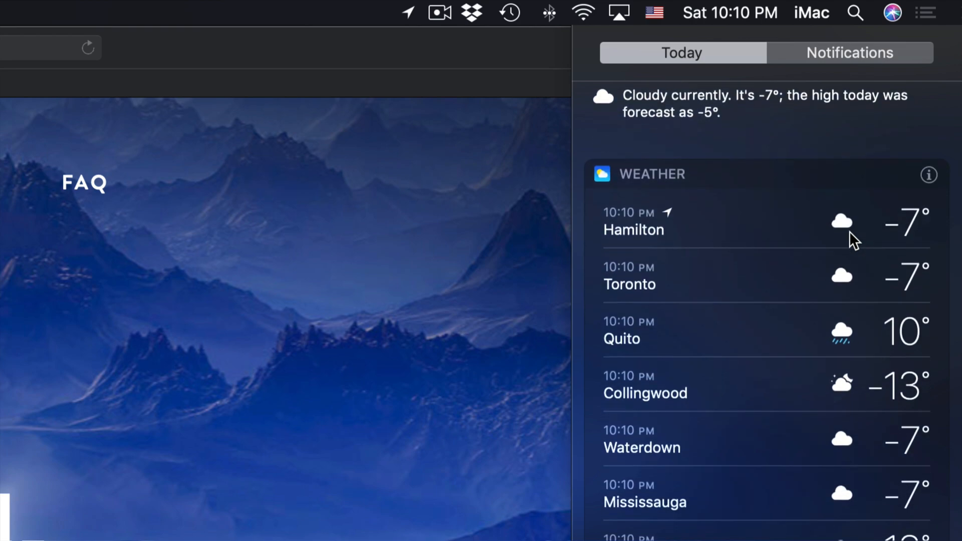
pyautogui.scroll(-3)
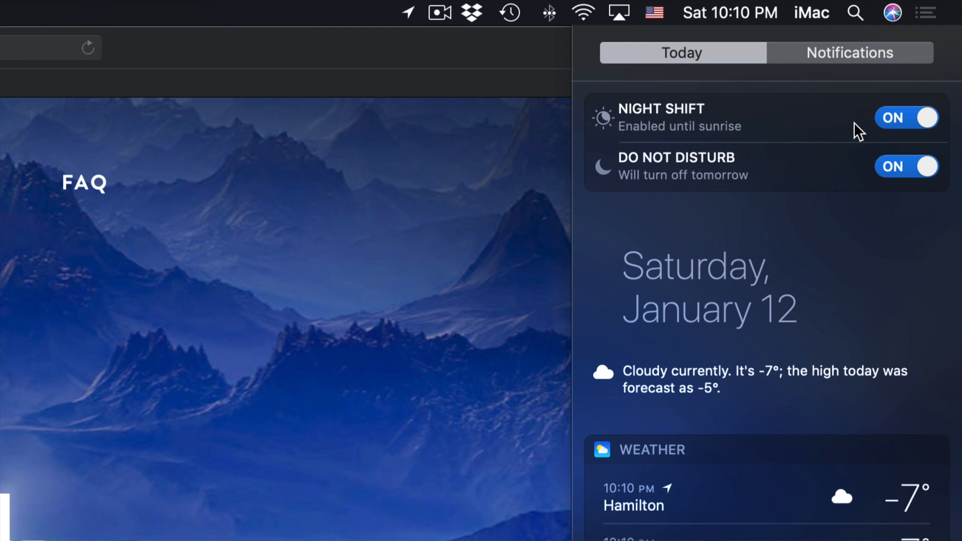
pyautogui.moveTo(647, 179)
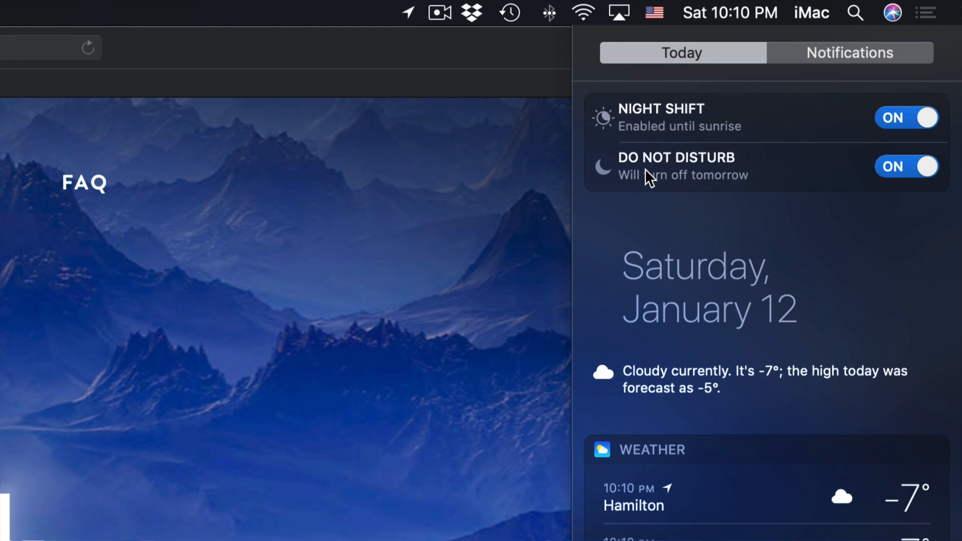
pyautogui.click(907, 166)
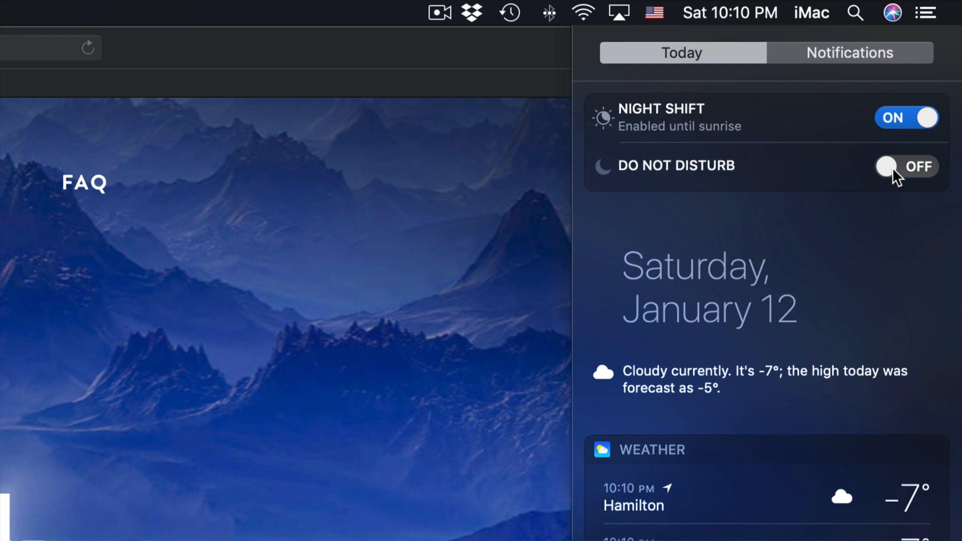
pyautogui.click(907, 166)
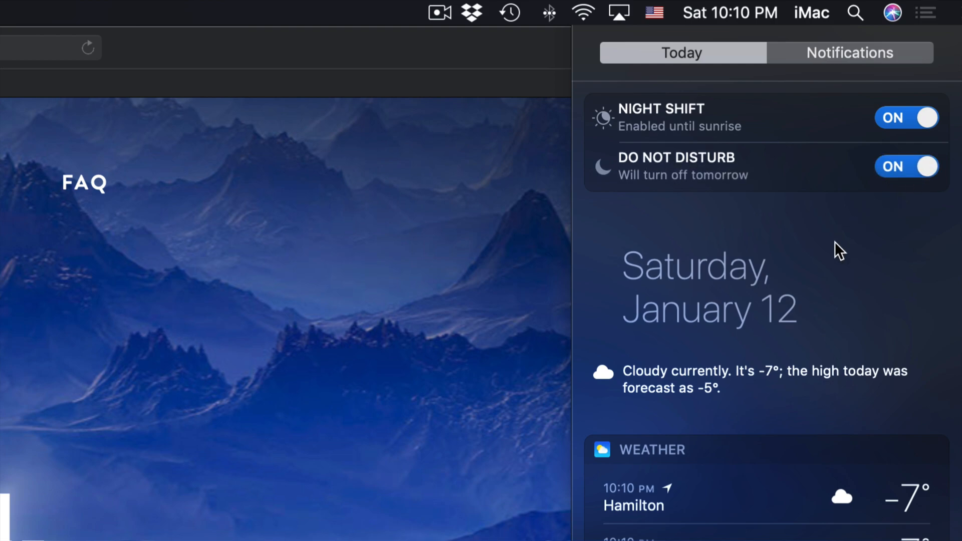
pyautogui.moveTo(854, 237)
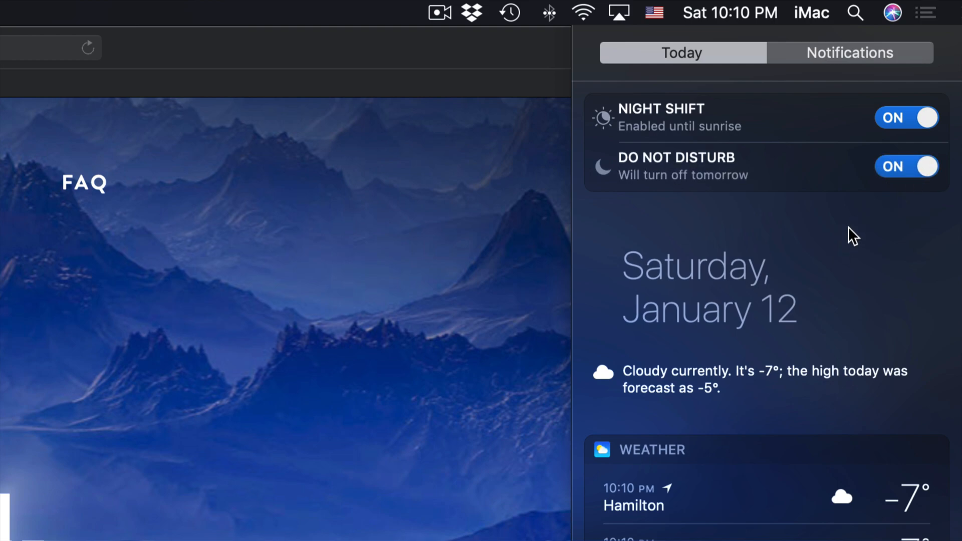
pyautogui.moveTo(876, 199)
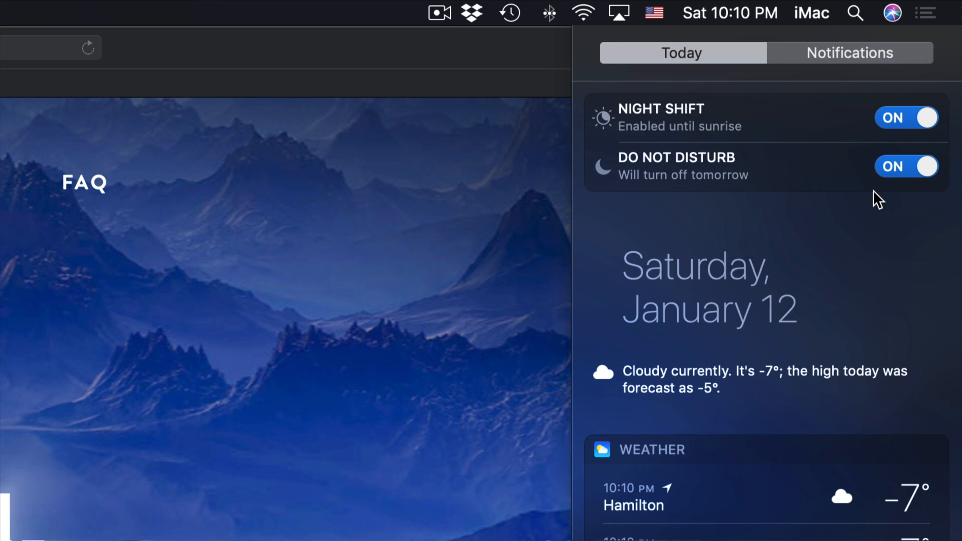
pyautogui.moveTo(868, 122)
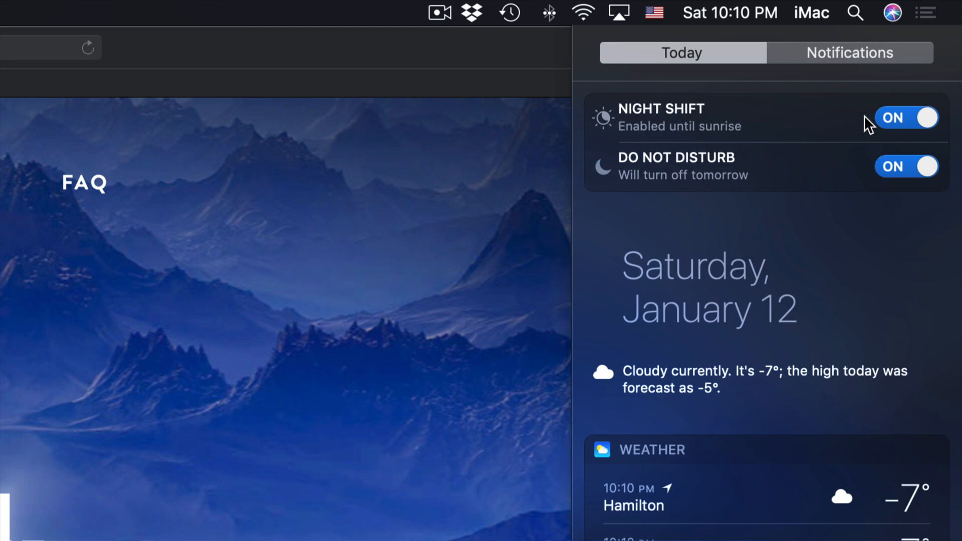
pyautogui.click(851, 53)
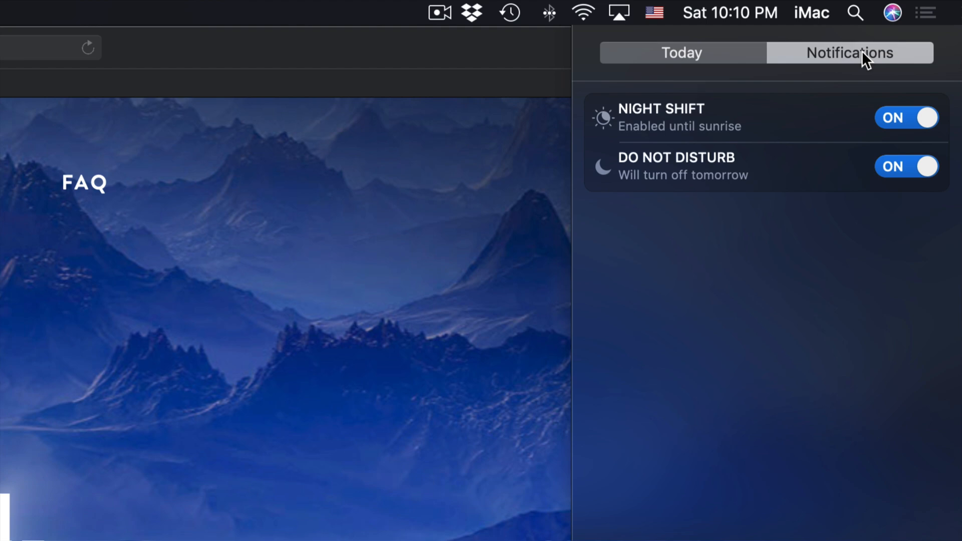
pyautogui.moveTo(832, 247)
pyautogui.write('syste')
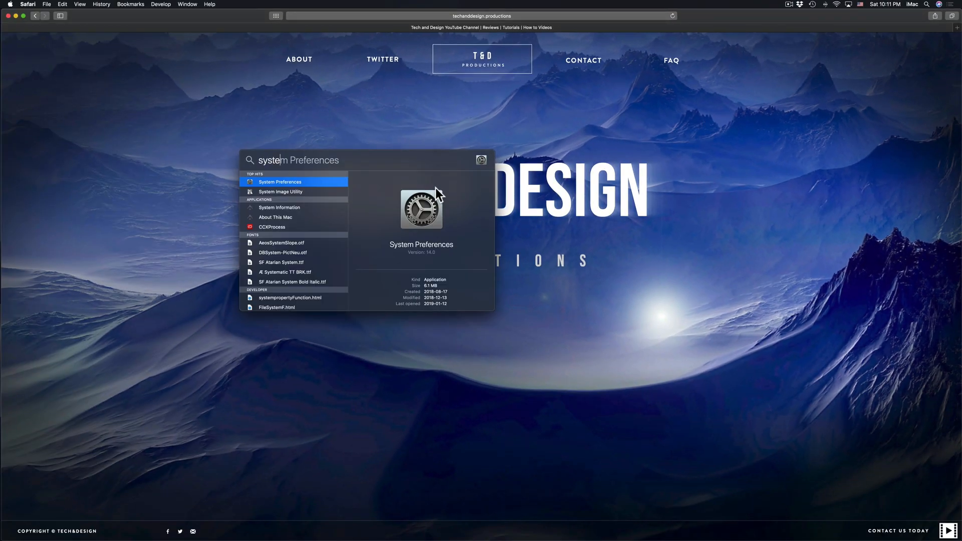
# Launch System Preferences and show the Notifications pane with the app list
pyautogui.click(279, 182)
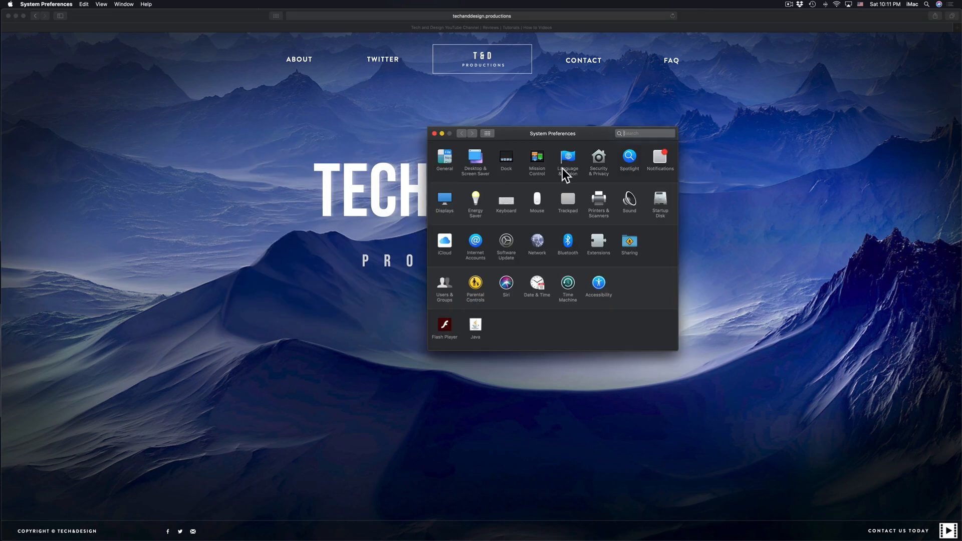
pyautogui.moveTo(551, 134); pyautogui.dragTo(595, 143)
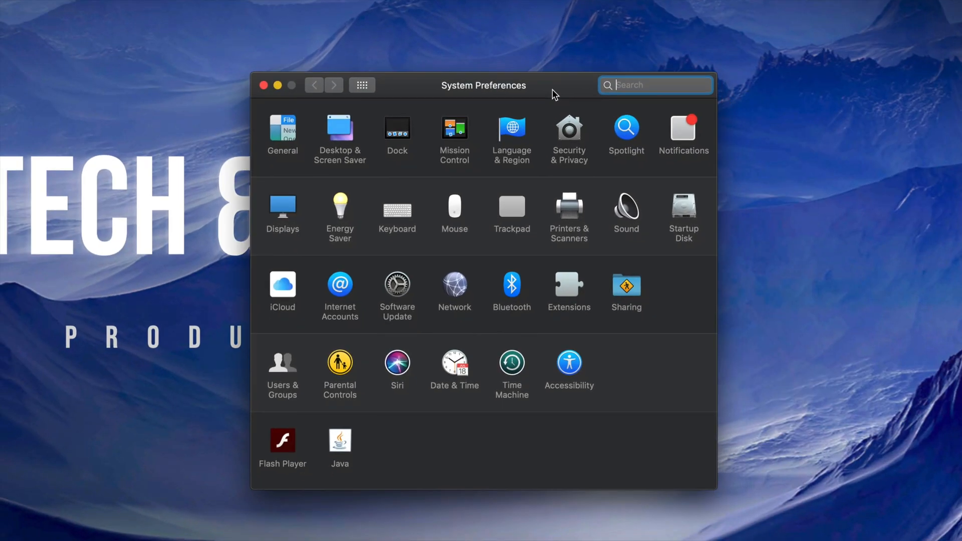
pyautogui.moveTo(674, 137)
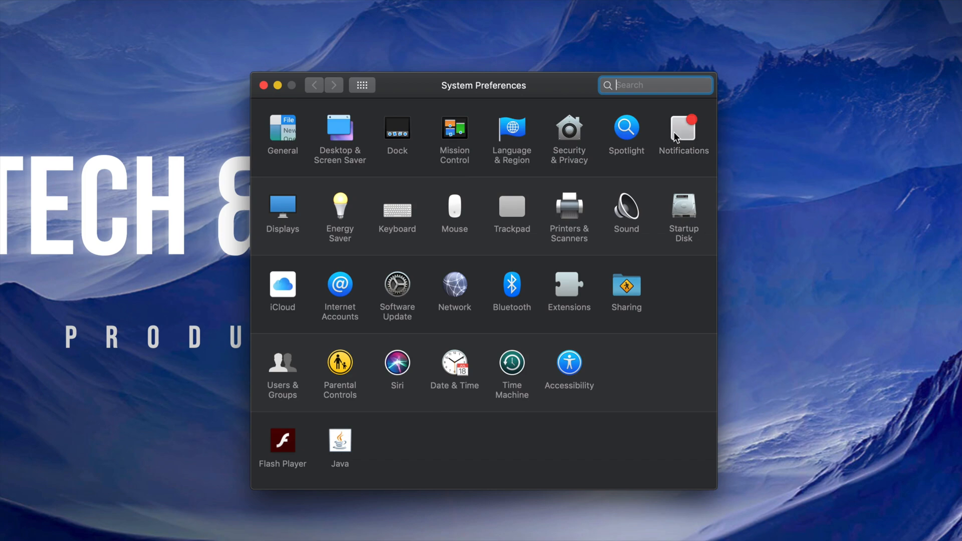
pyautogui.click(682, 130)
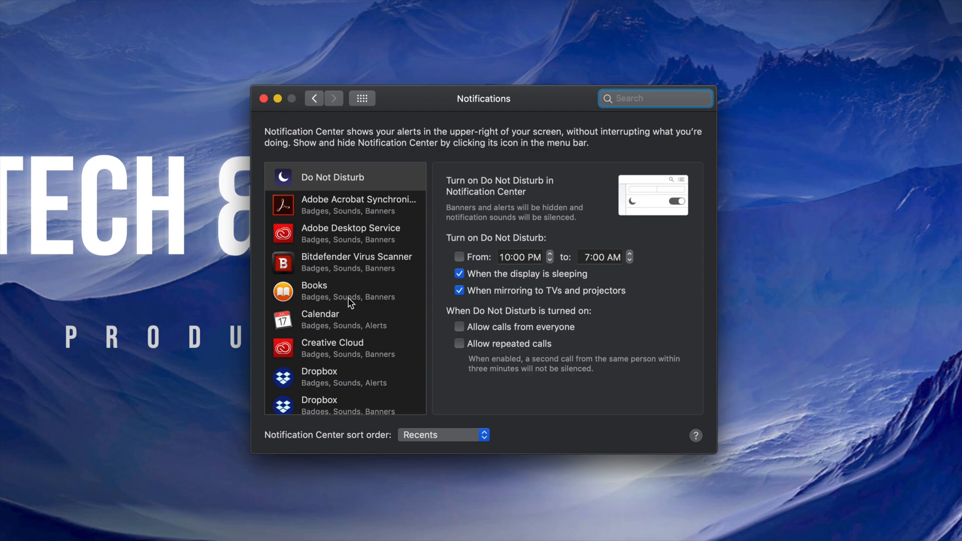
pyautogui.scroll(-3)
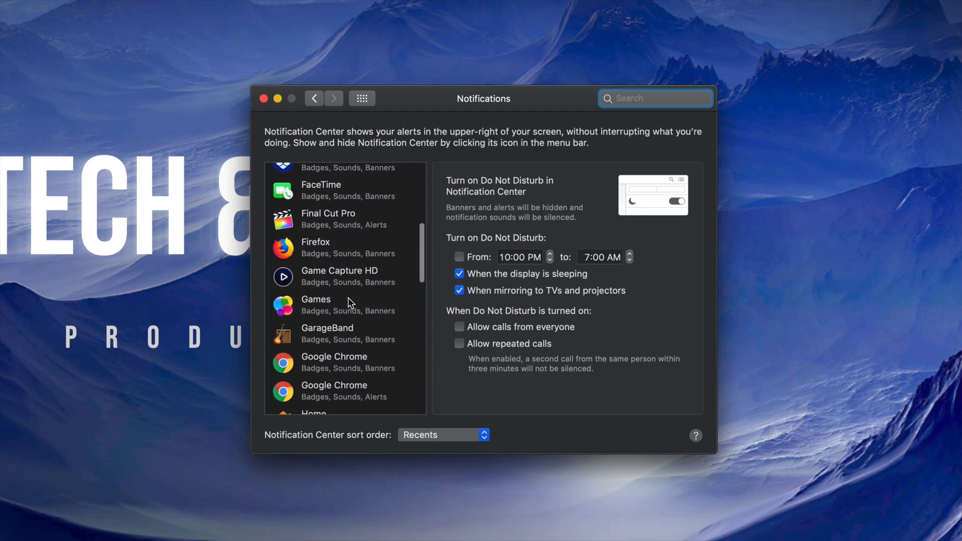
pyautogui.scroll(-3)
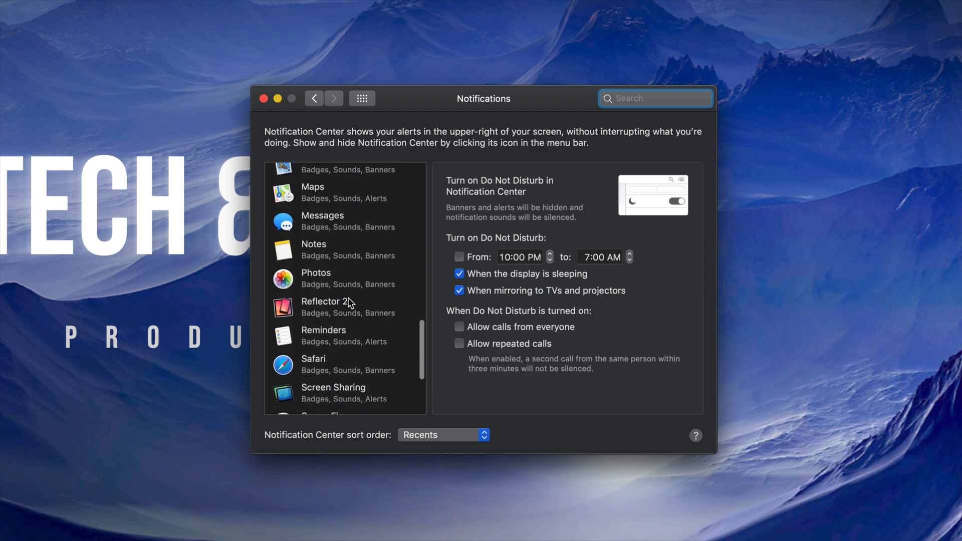
# Keep Messages on Banners alerts, toggling its sound and Notification Center options back on
pyautogui.click(343, 220)
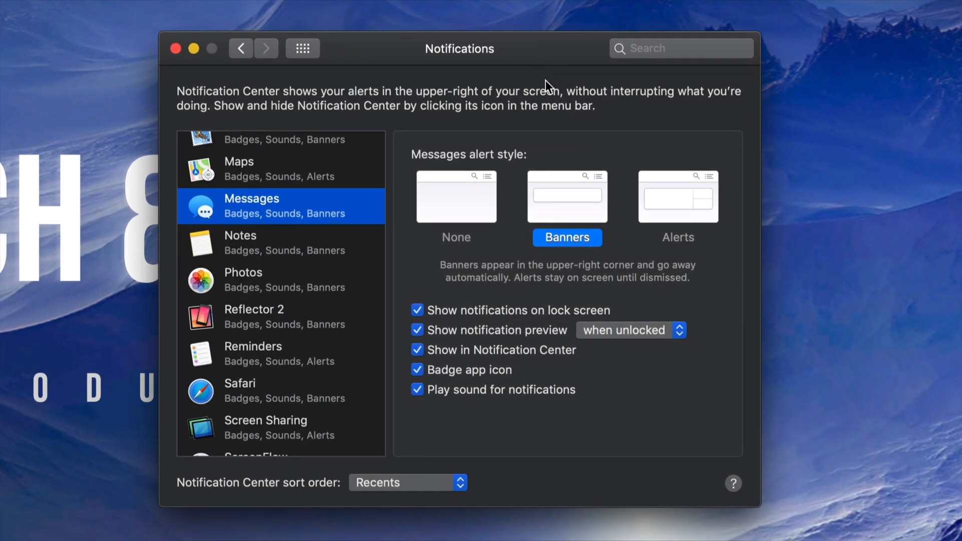
pyautogui.moveTo(469, 219)
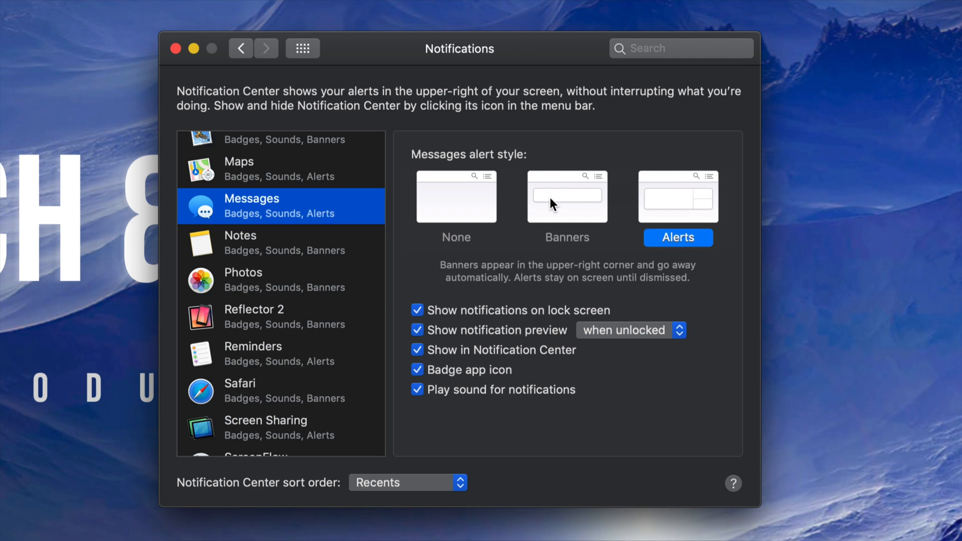
pyautogui.click(566, 196)
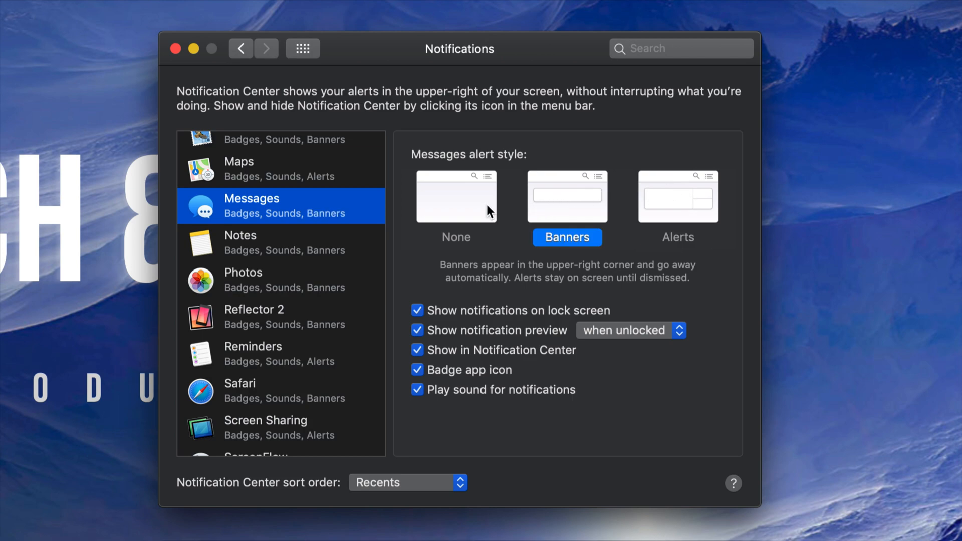
pyautogui.click(417, 310)
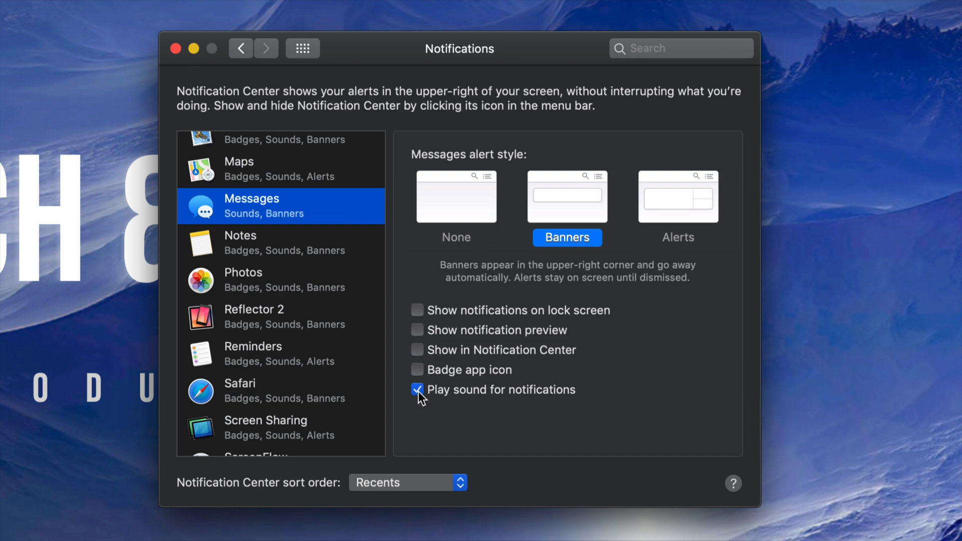
pyautogui.click(417, 390)
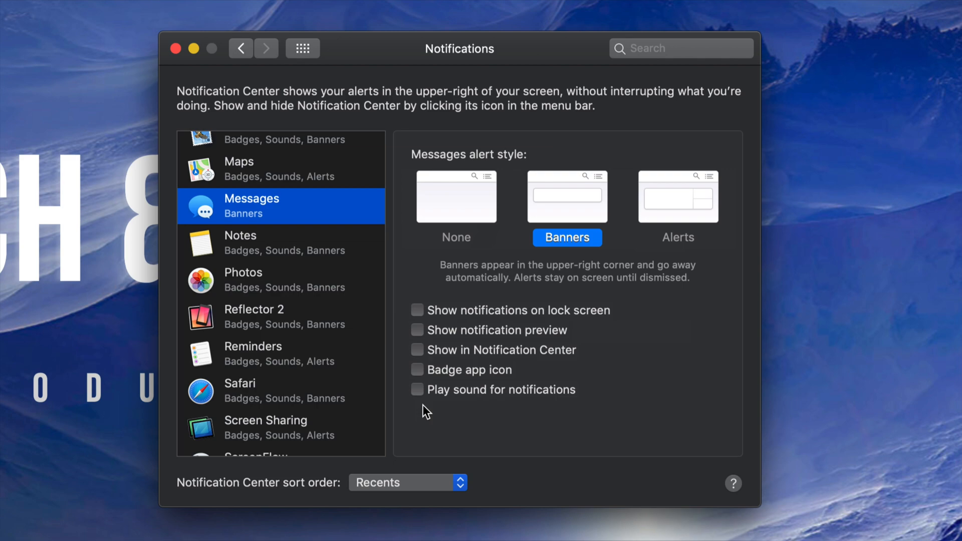
pyautogui.moveTo(419, 397)
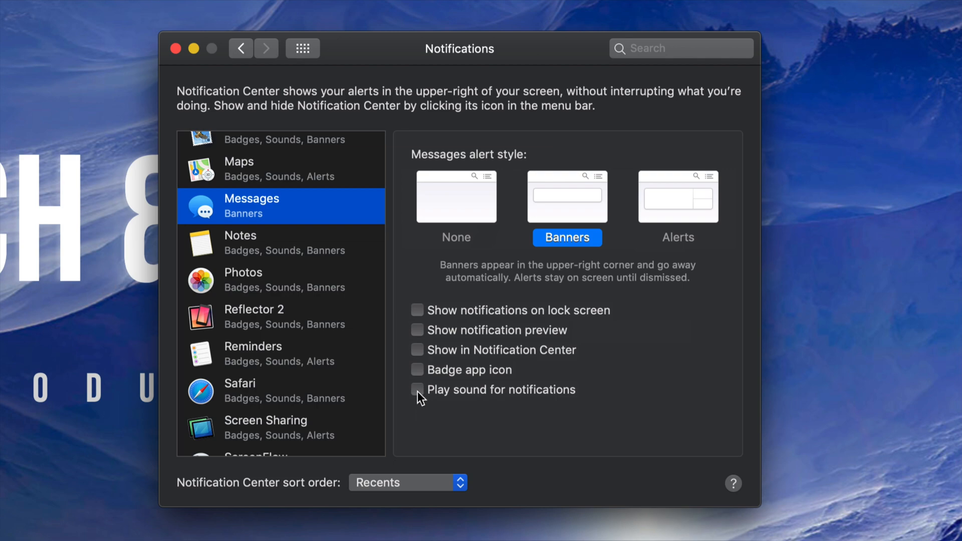
pyautogui.moveTo(436, 398)
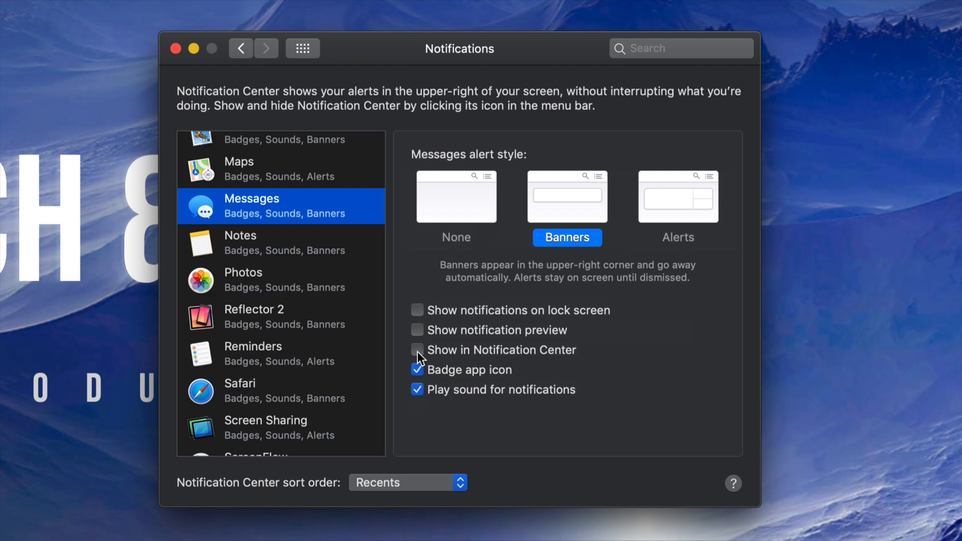
pyautogui.click(417, 350)
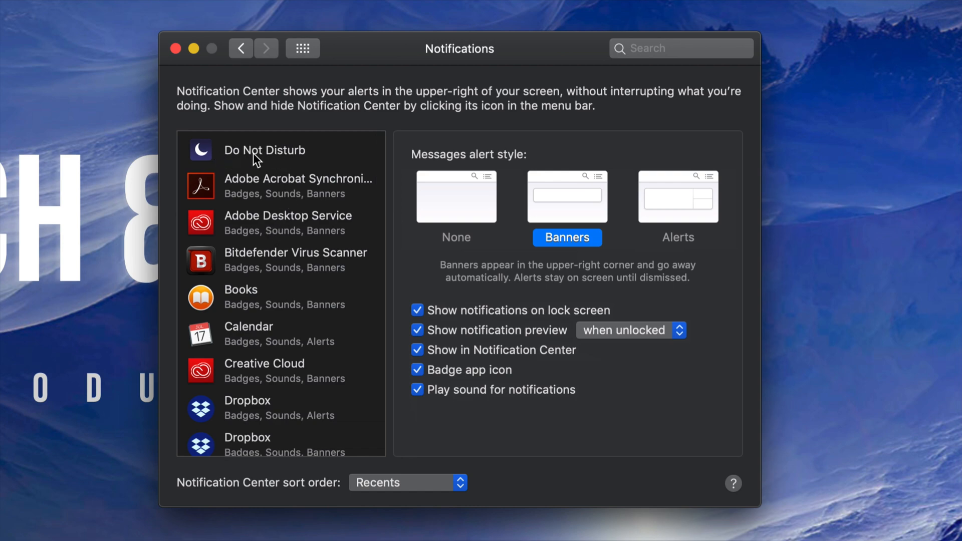
# In Do Not Disturb settings, toggle the From schedule and Allow calls from everyone on then off
pyautogui.click(263, 150)
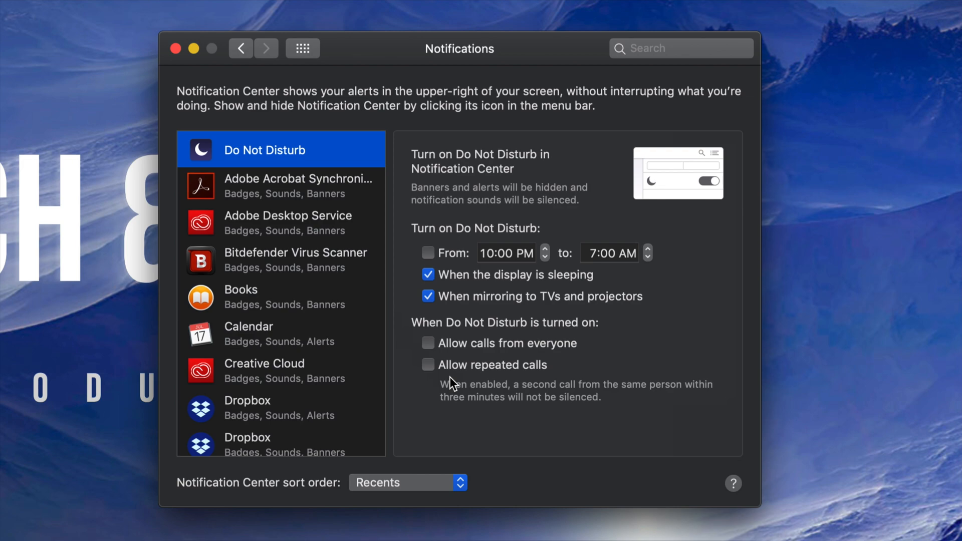
pyautogui.moveTo(448, 258)
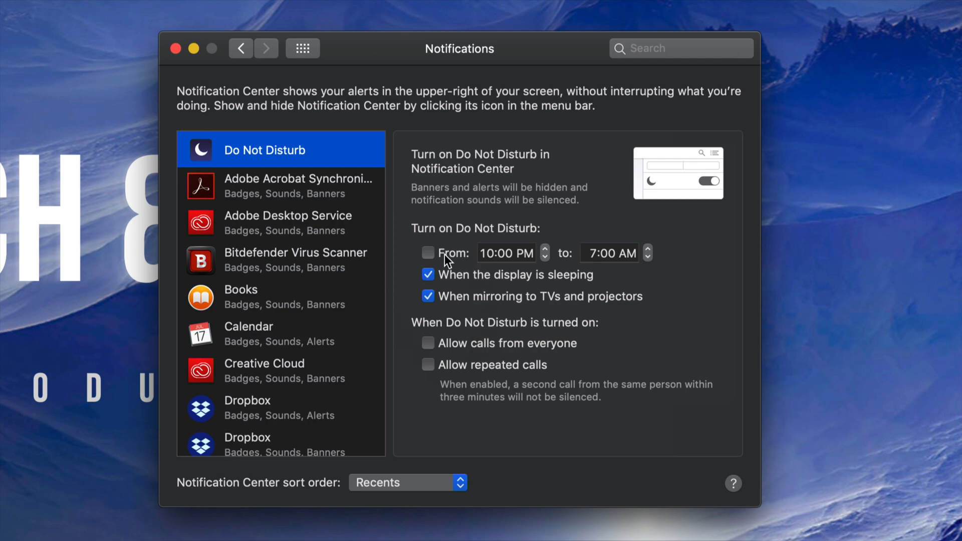
pyautogui.moveTo(440, 261)
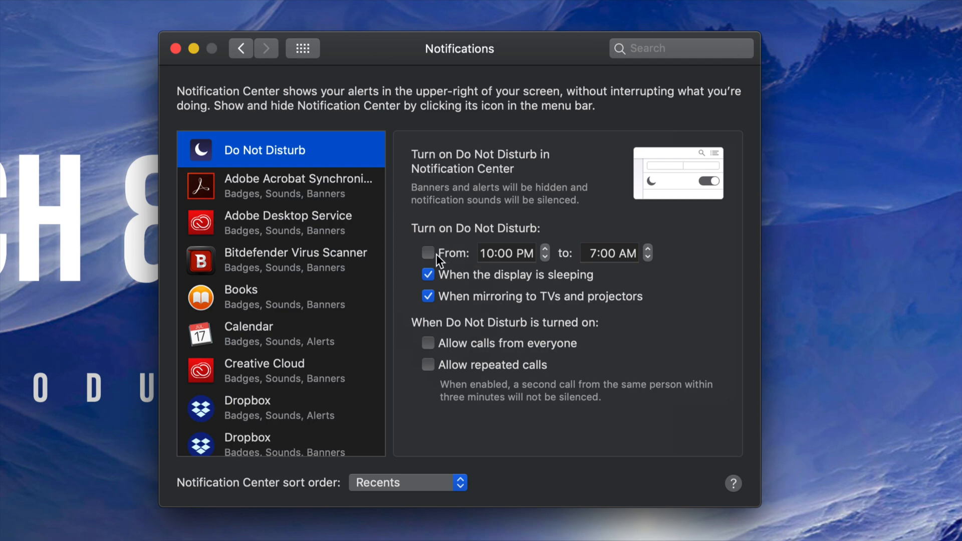
pyautogui.click(428, 253)
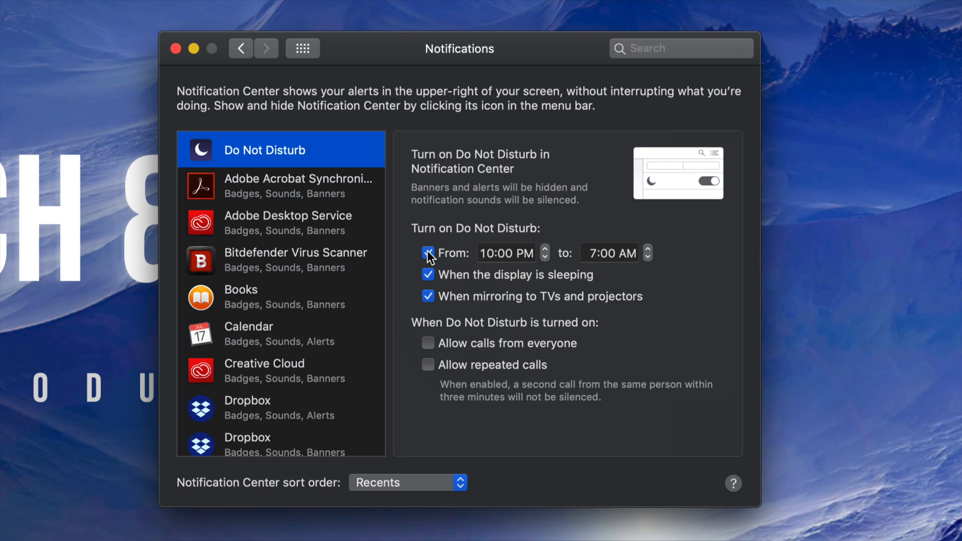
pyautogui.click(428, 252)
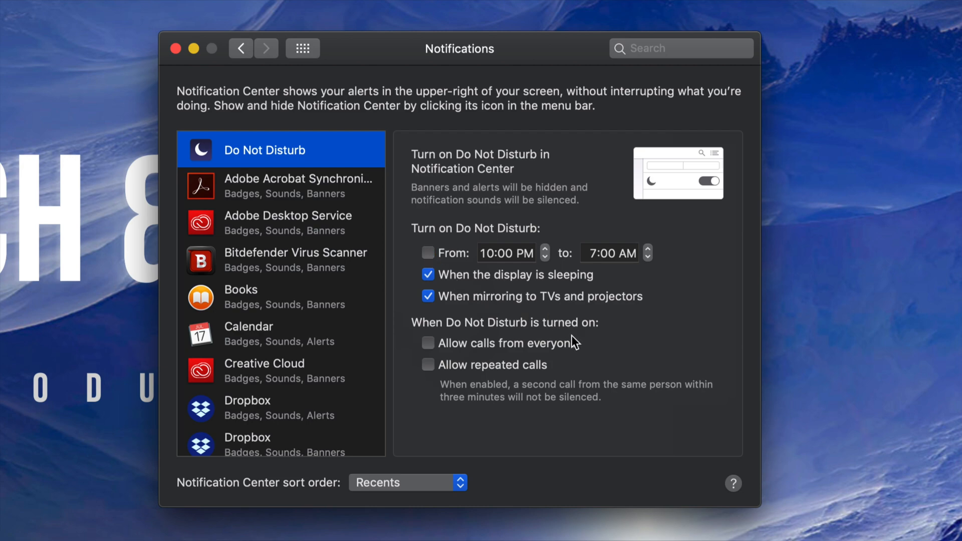
pyautogui.click(428, 343)
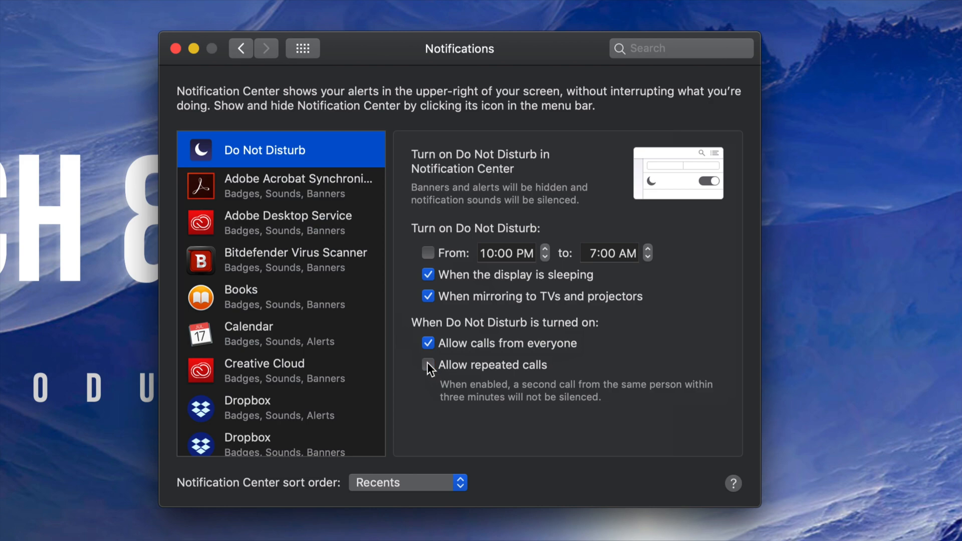
pyautogui.click(428, 344)
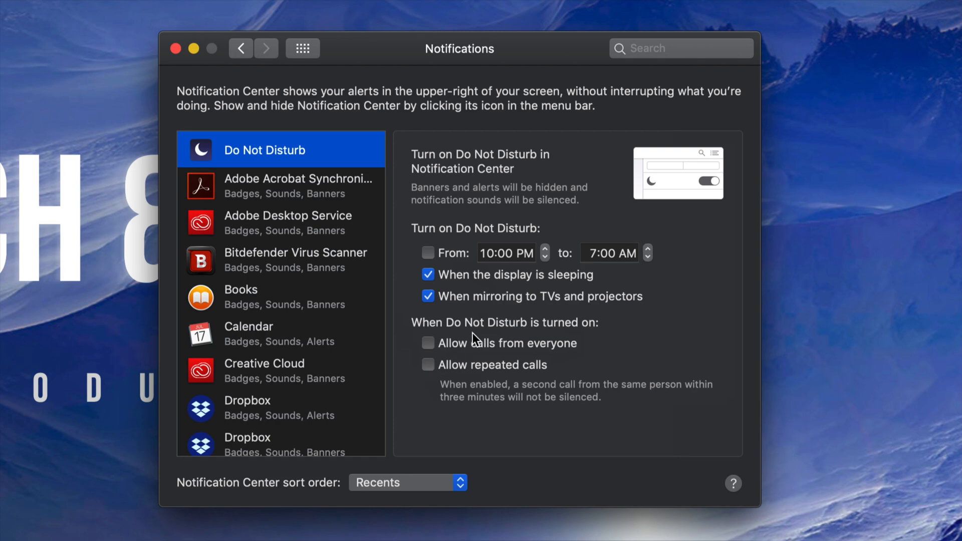
pyautogui.moveTo(484, 341)
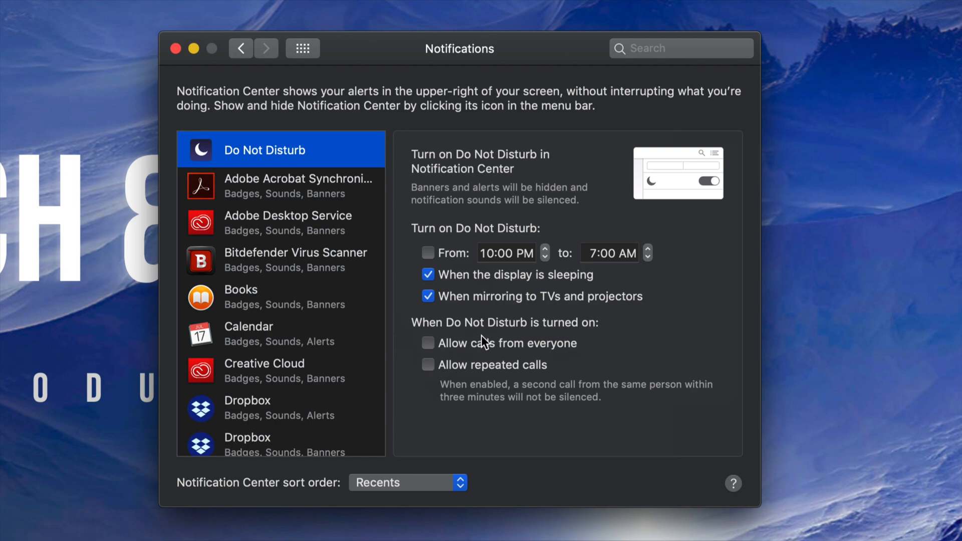
pyautogui.moveTo(462, 317)
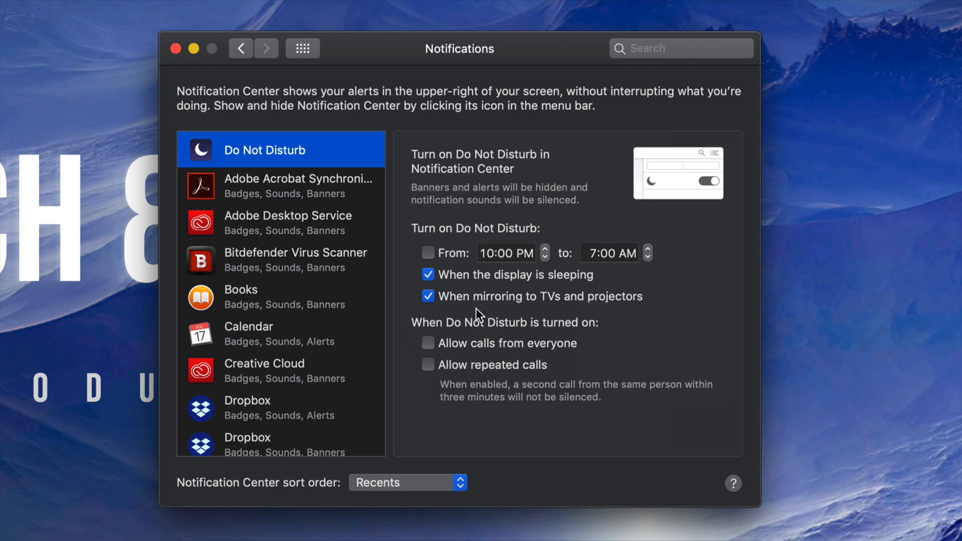
pyautogui.moveTo(483, 303)
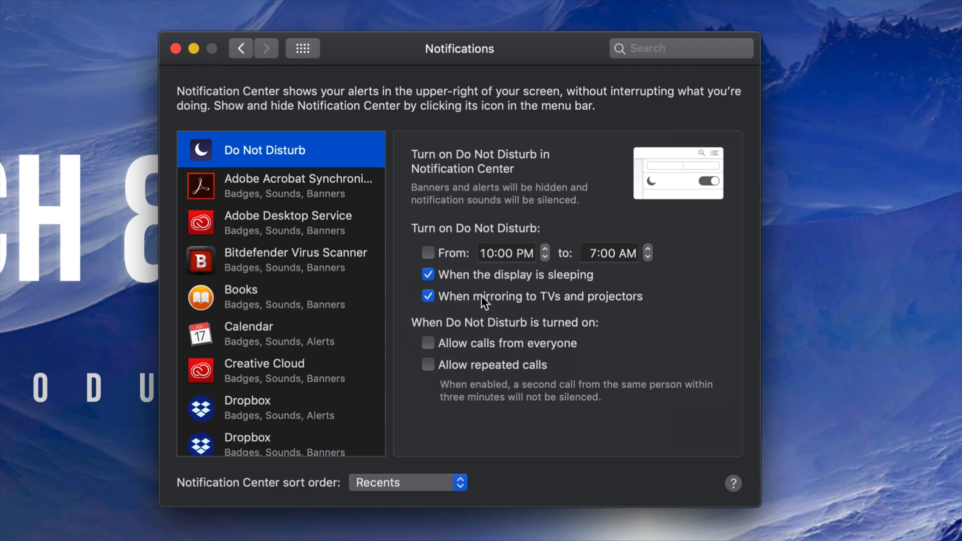
pyautogui.moveTo(438, 294)
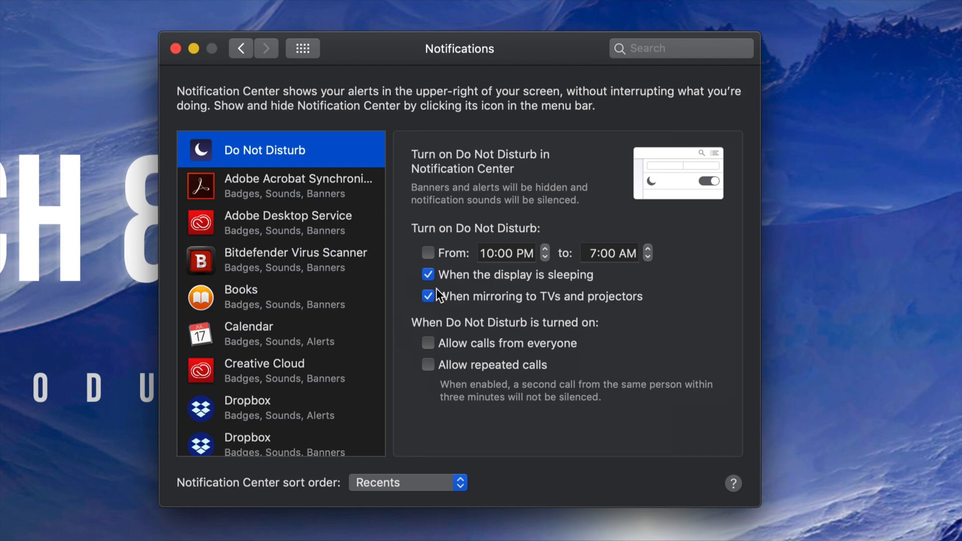